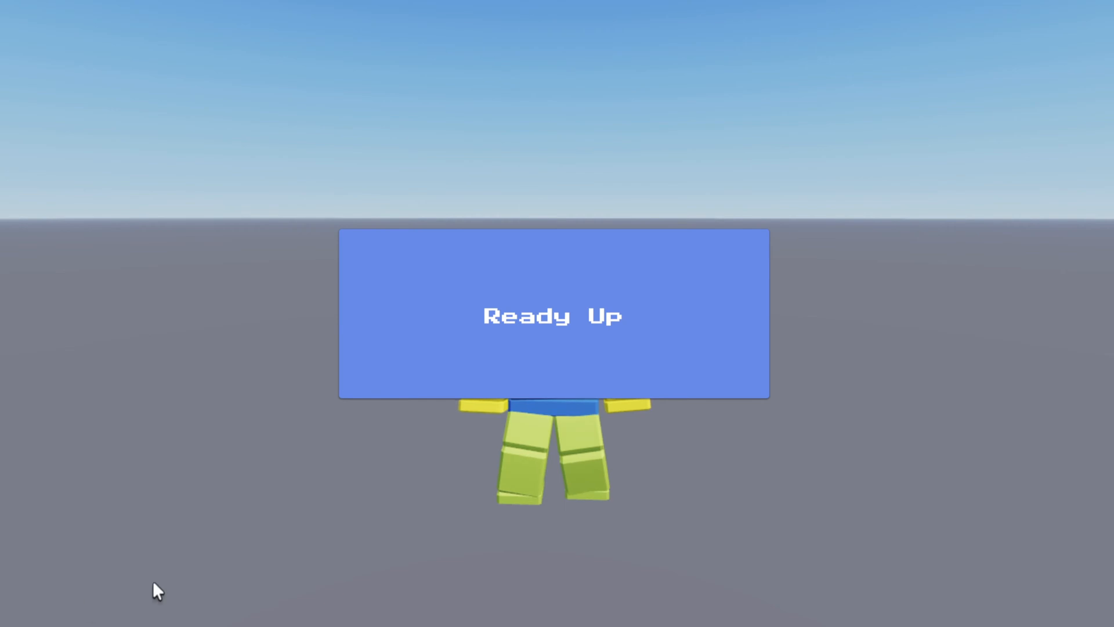
# Test the Ready Up button, then add a RemoteEvent named ReadyEvent to ReplicatedStorage.
pyautogui.click(553, 315)
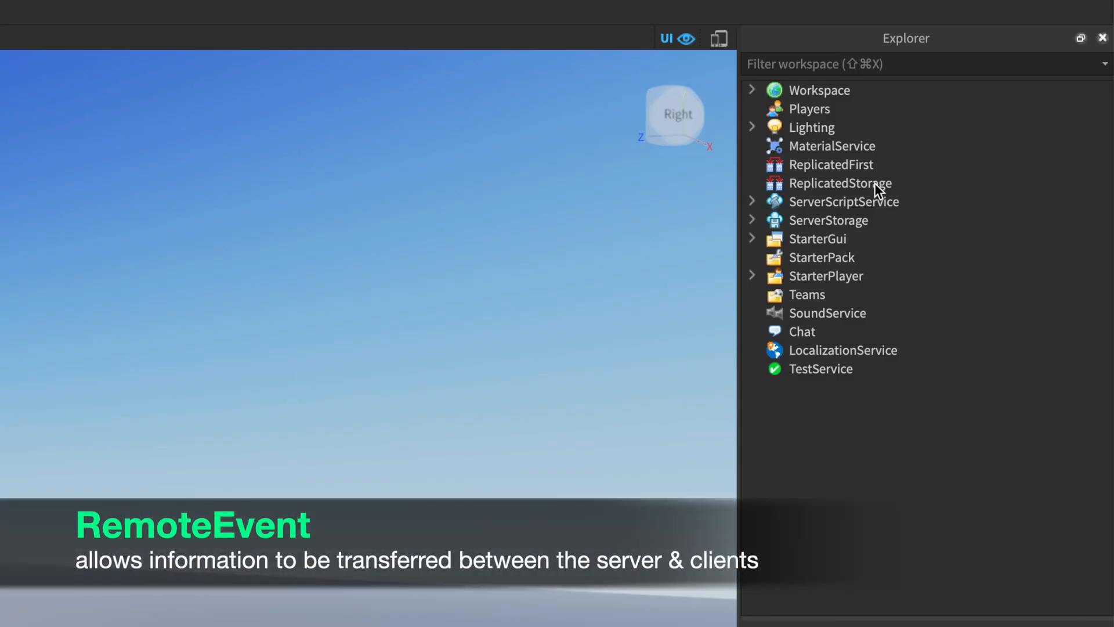
pyautogui.click(839, 182)
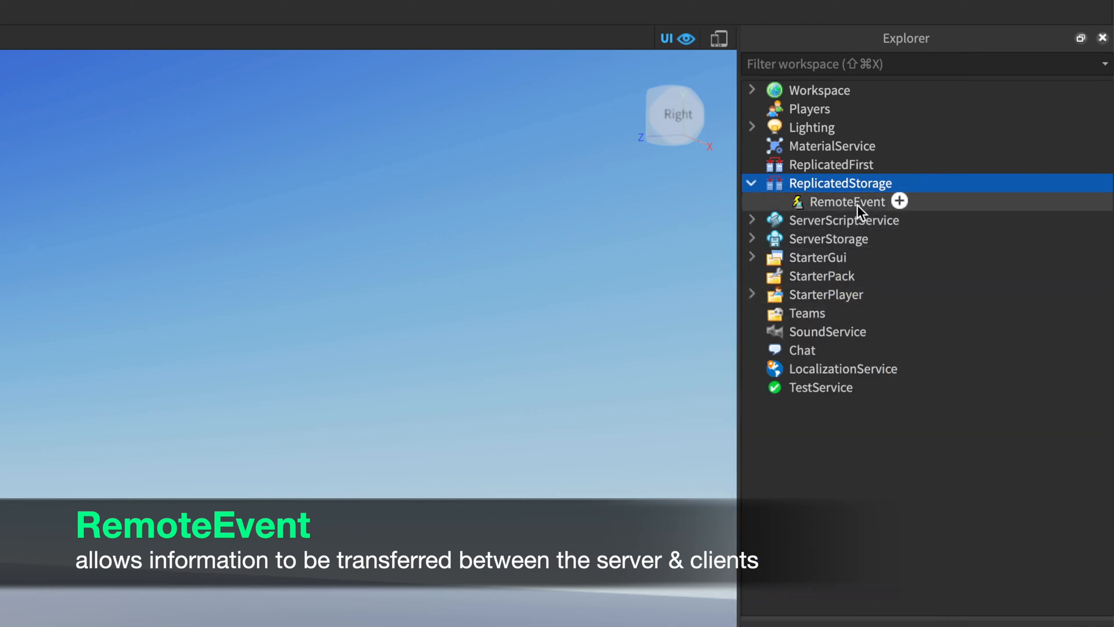
pyautogui.write('ReadyEvent')
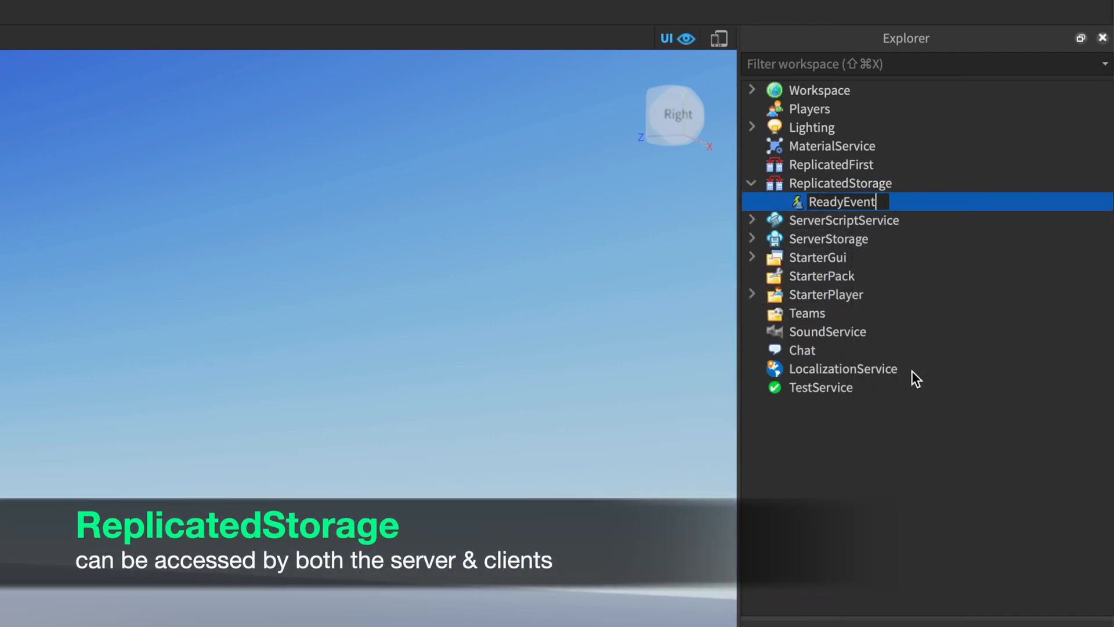
pyautogui.click(751, 257)
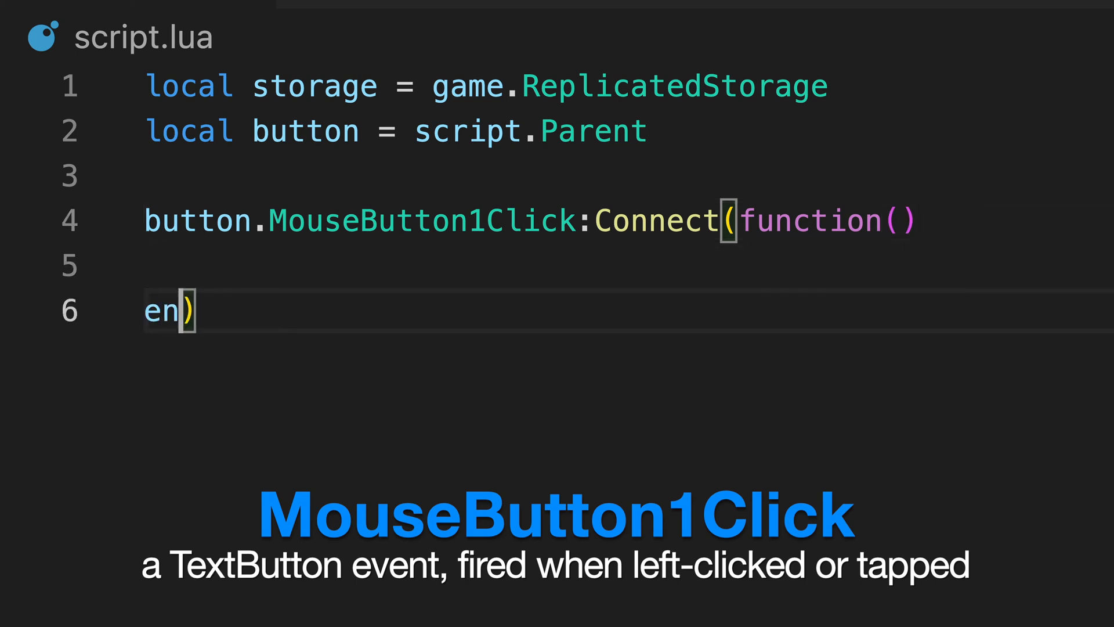
# Make the button click handler call storage.ReadyEvent:FireServer().
pyautogui.write('storag')
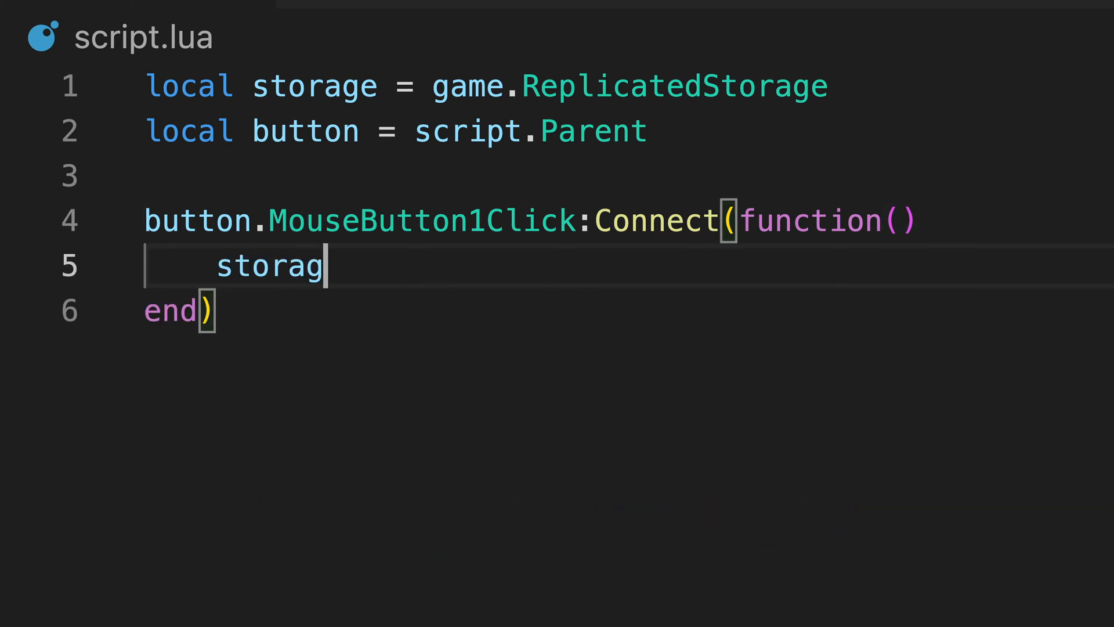
pyautogui.write('e.ReadyEvent:')
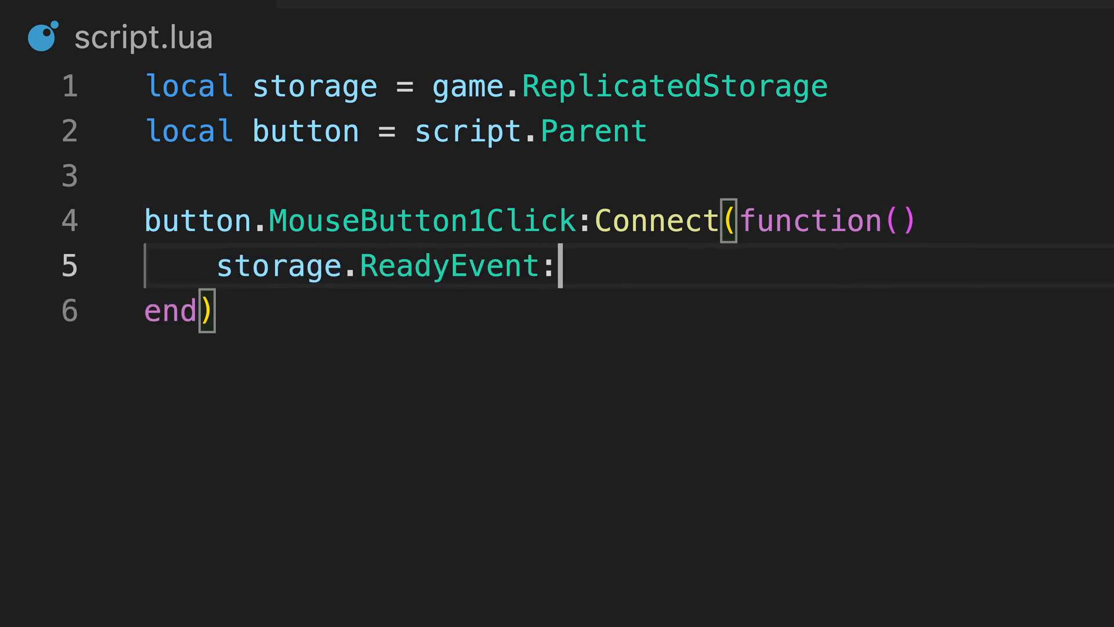
pyautogui.write('FireServer()')
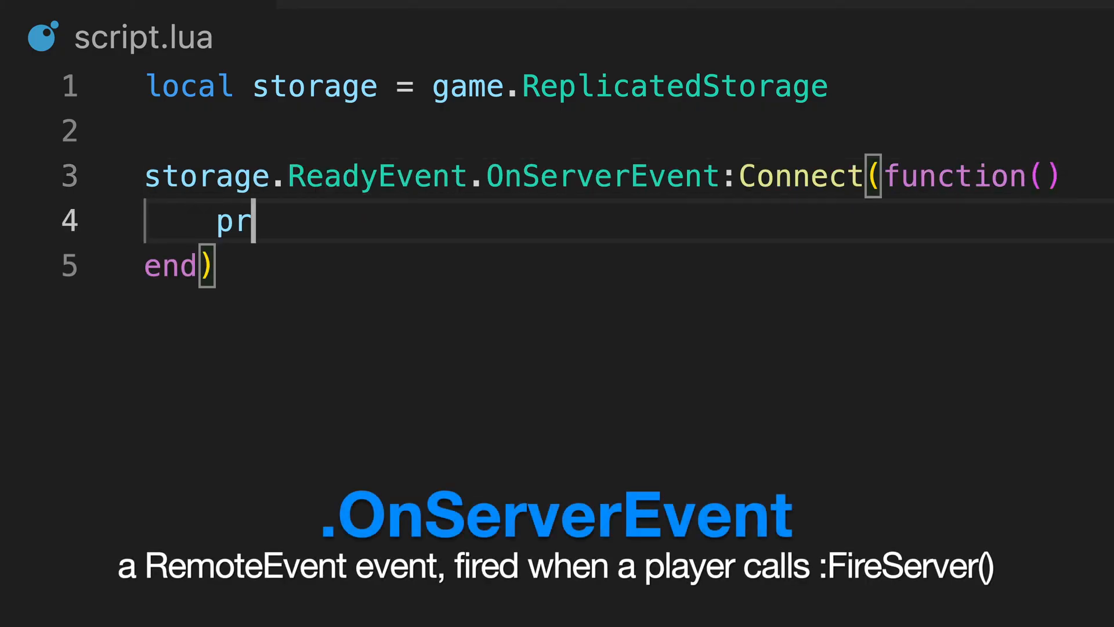
# Have the ReadyEvent OnServerEvent handler print "Player is ready!".
pyautogui.write('int("Player i")')
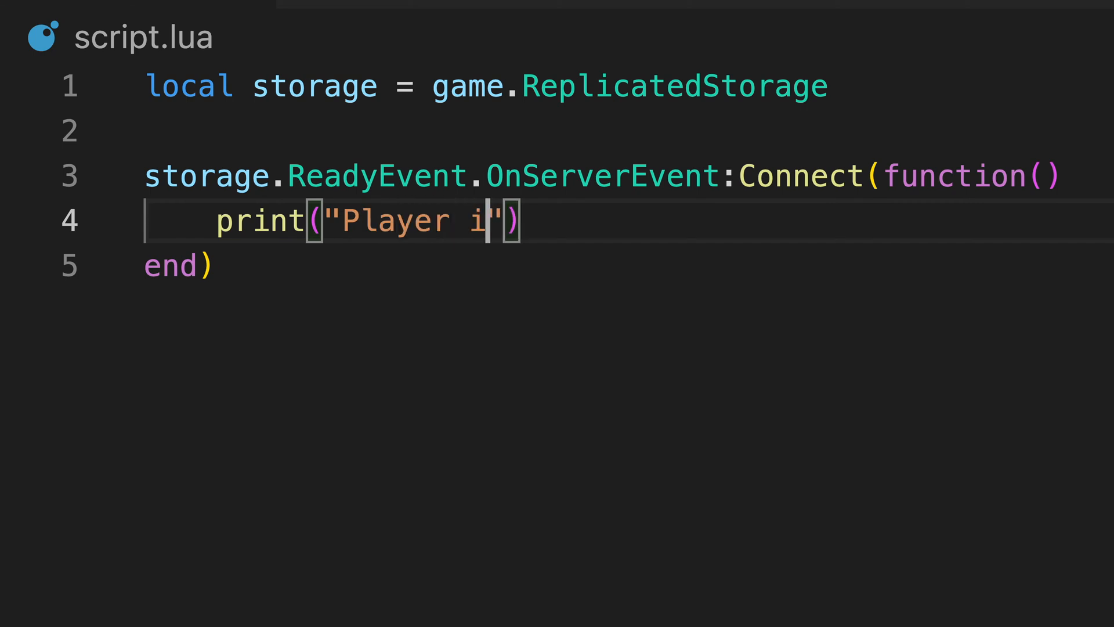
pyautogui.write('s ready!')
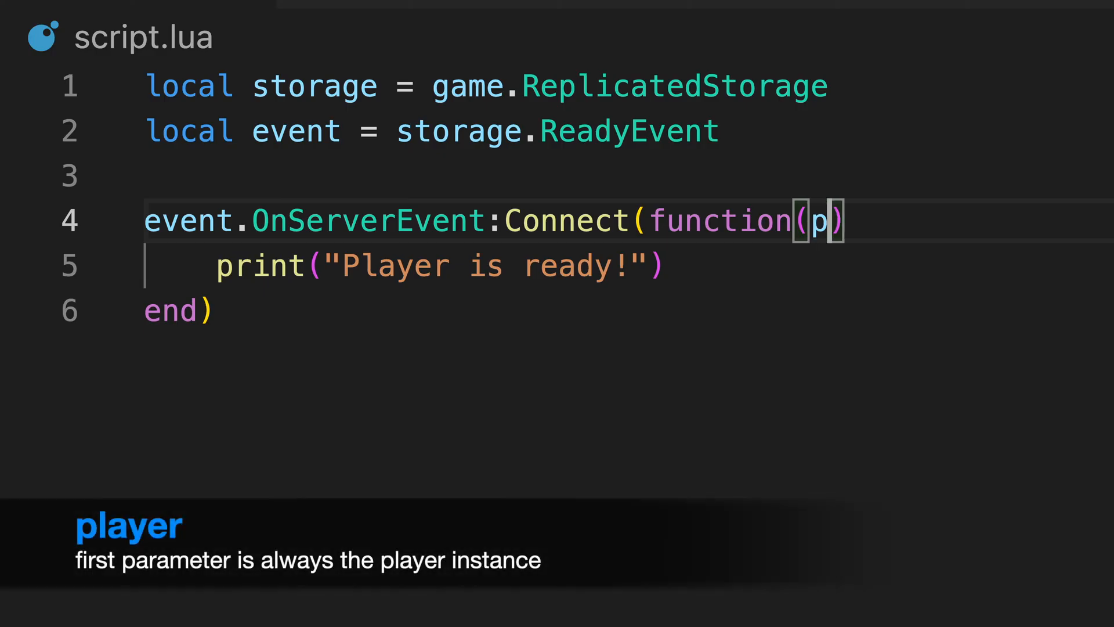
# Add player, a, b handler parameters, send "test" and number from the client, and print b.
pyautogui.write('layer')
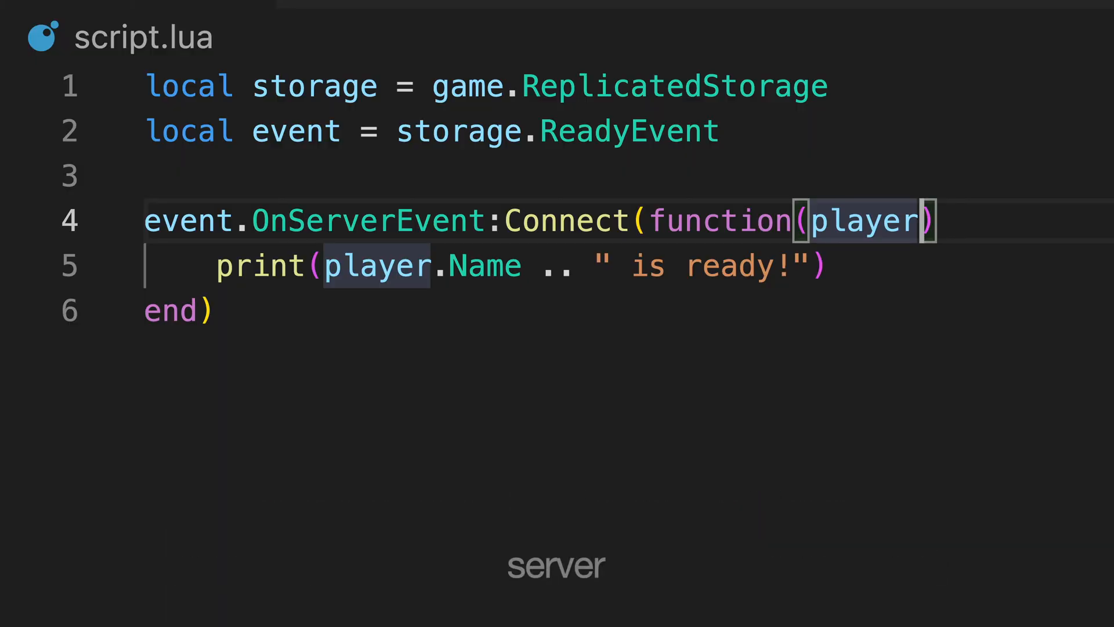
pyautogui.write(', a, b')
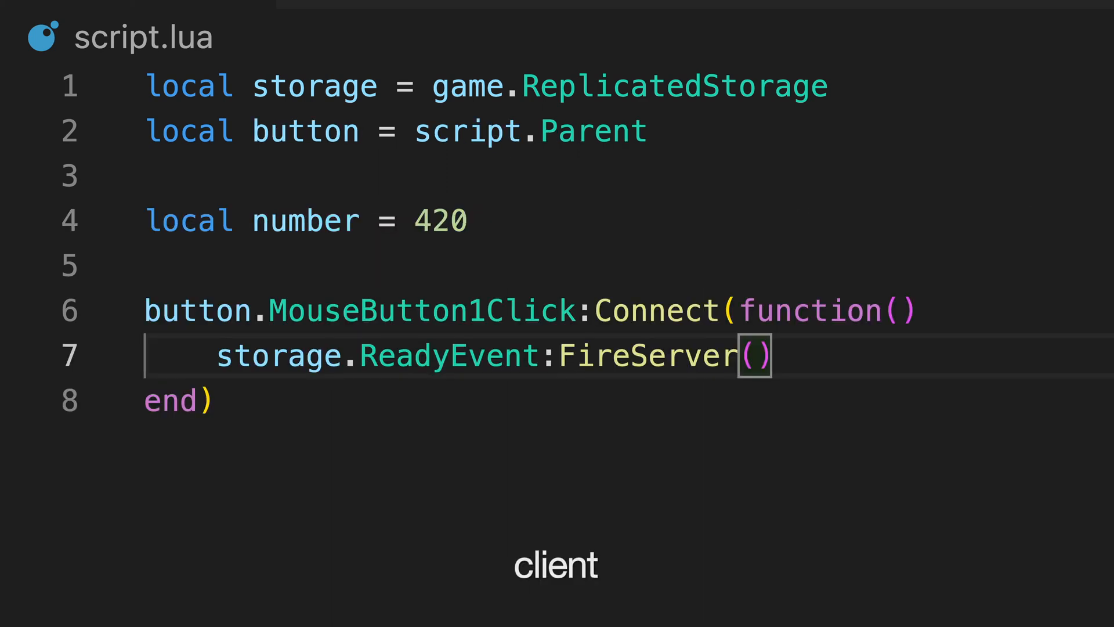
pyautogui.write('"test", number')
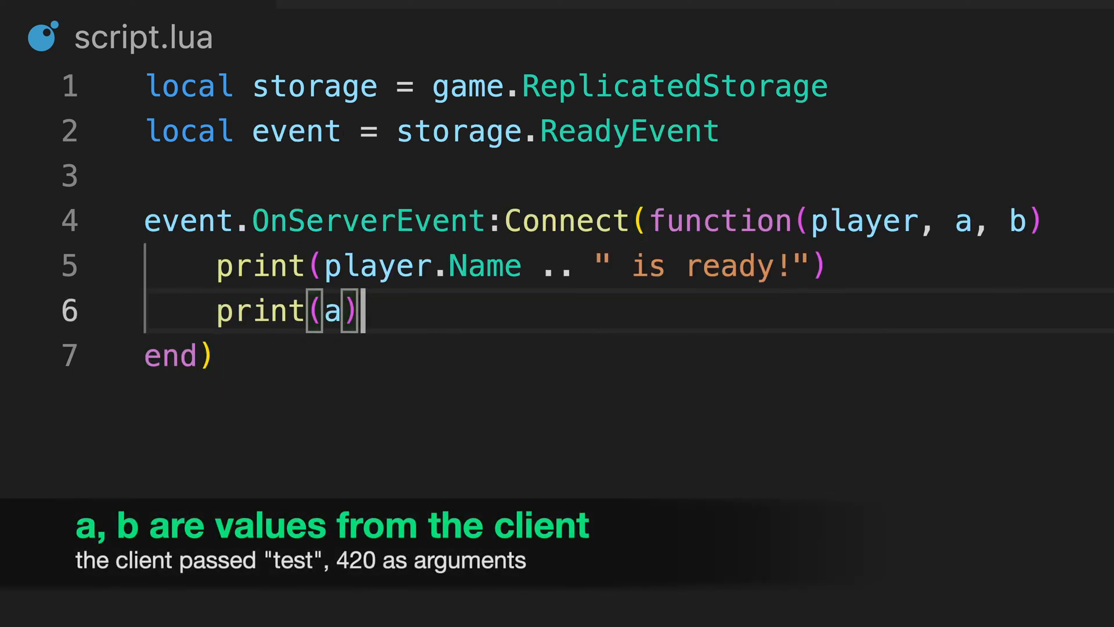
pyautogui.write('print(b)')
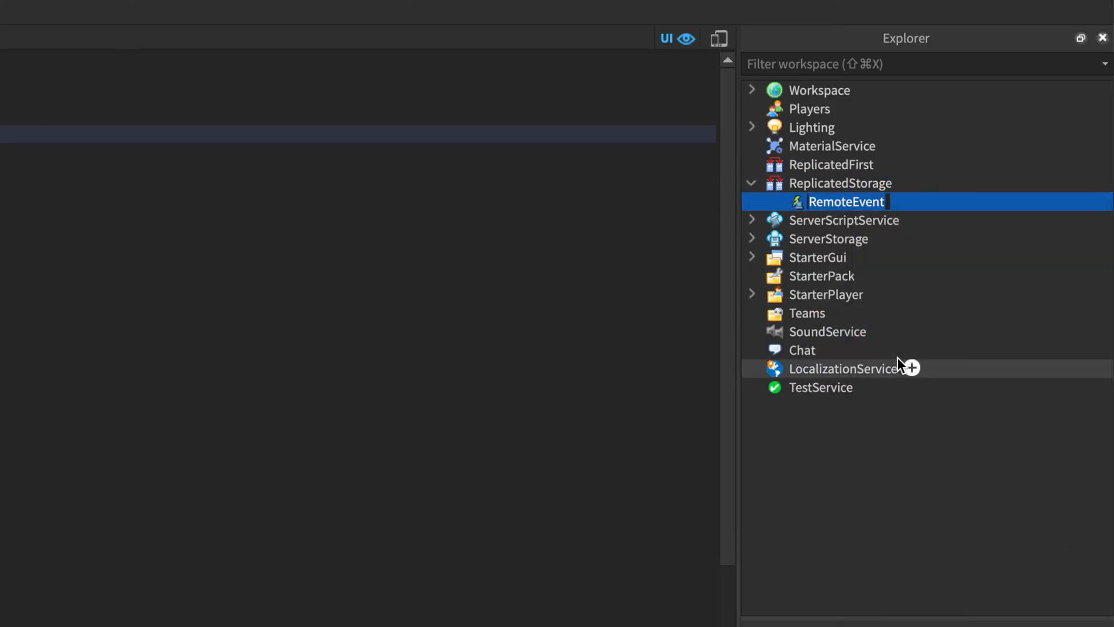
# Name the new ReplicatedStorage RemoteEvent GiveInfo.
pyautogui.write('GiveInfo')
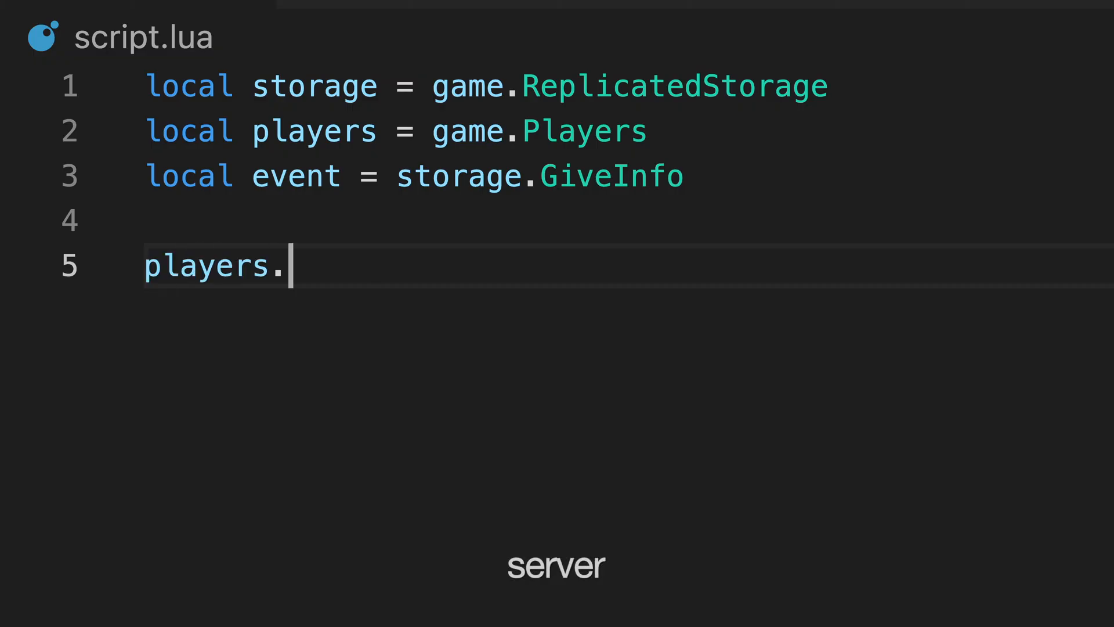
# On PlayerAdded, fire GiveInfo to the joining player with "test" and 123.
pyautogui.write('PlayerAdded:Connect(function(player)')
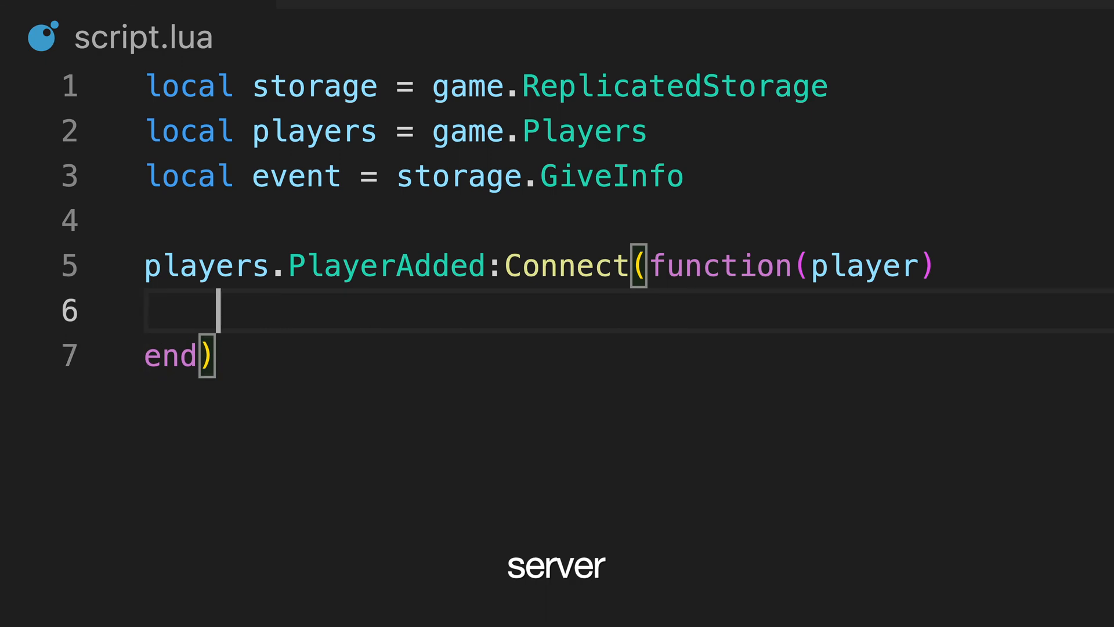
pyautogui.write('event:FireClient()')
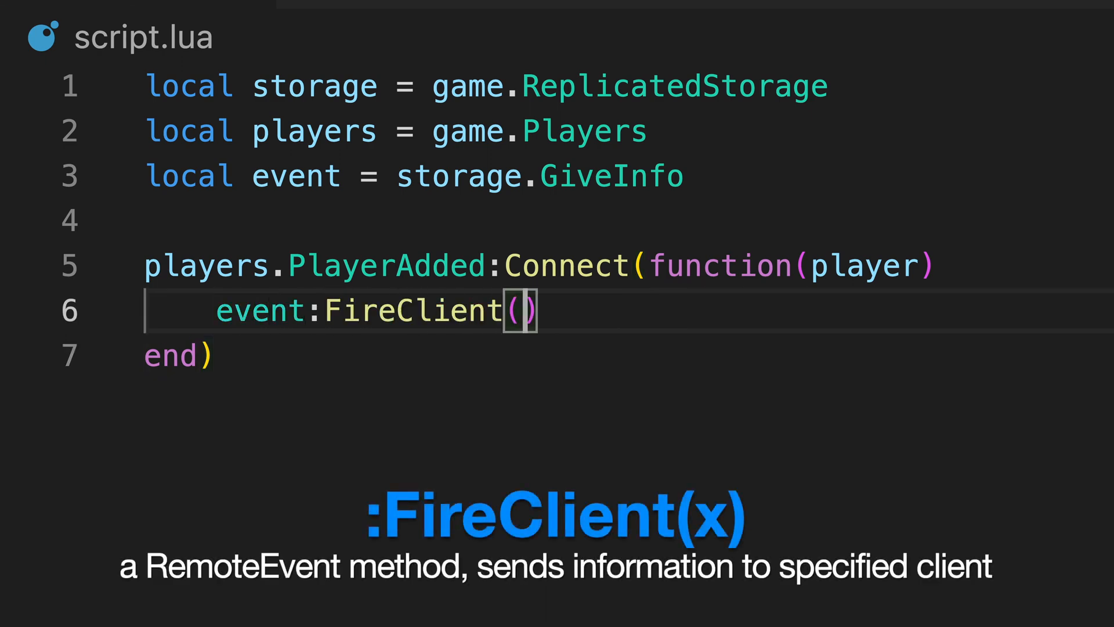
pyautogui.write('player, "test')
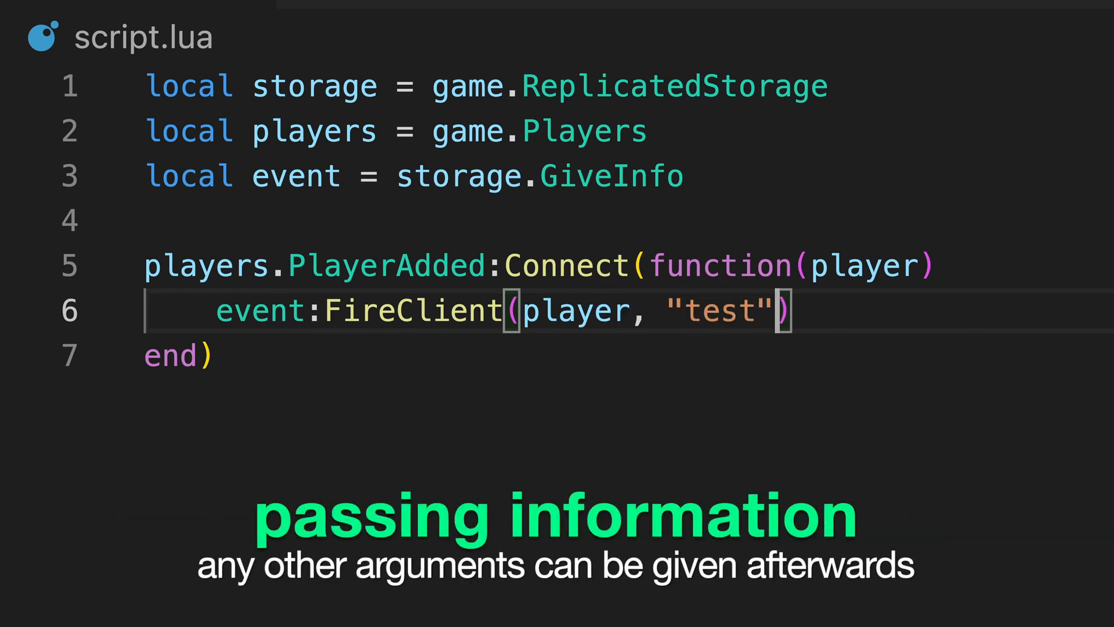
pyautogui.write(', 123')
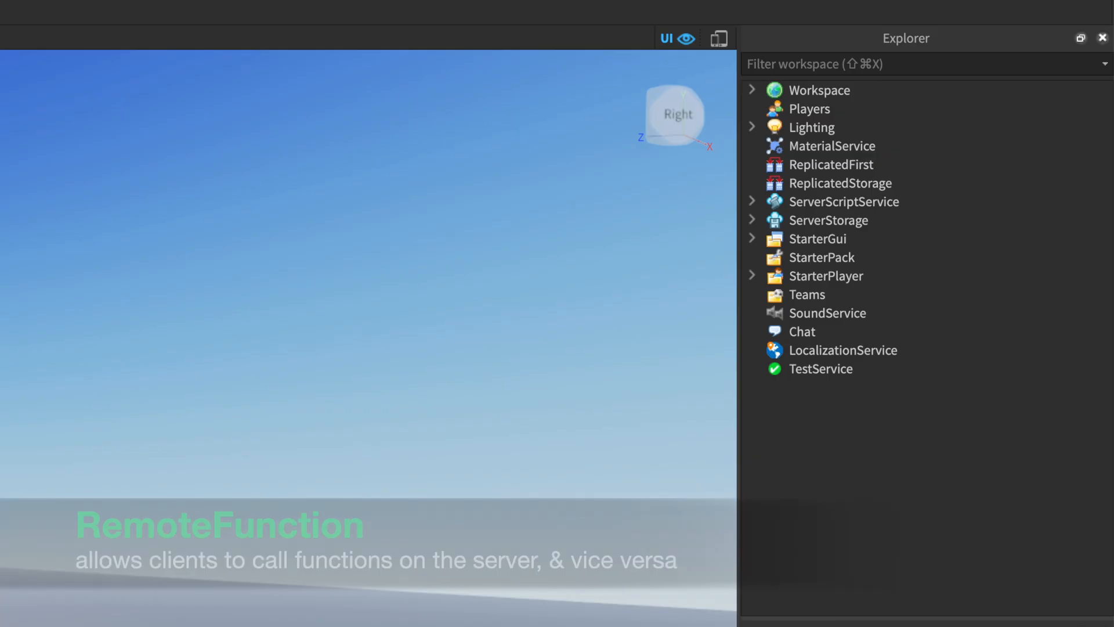
# Bring up the ReplicatedStorage context menu to insert an object.
pyautogui.rightClick(856, 201)
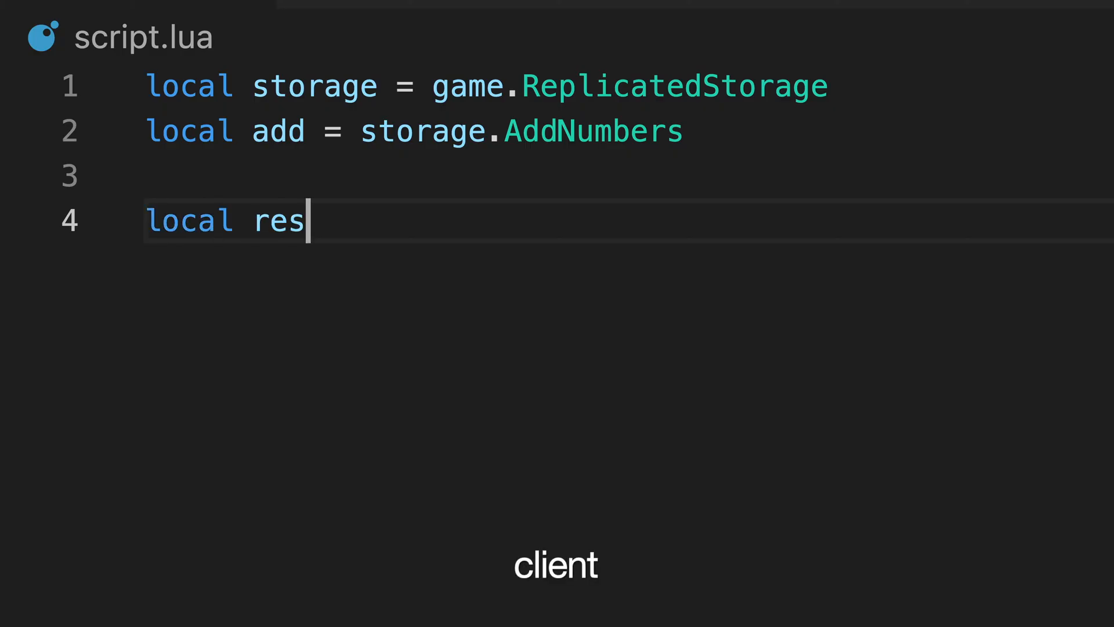
# On the client, store add:InvokeServer(6, 3) in result.
pyautogui.write('ult = add:InvokeSer')
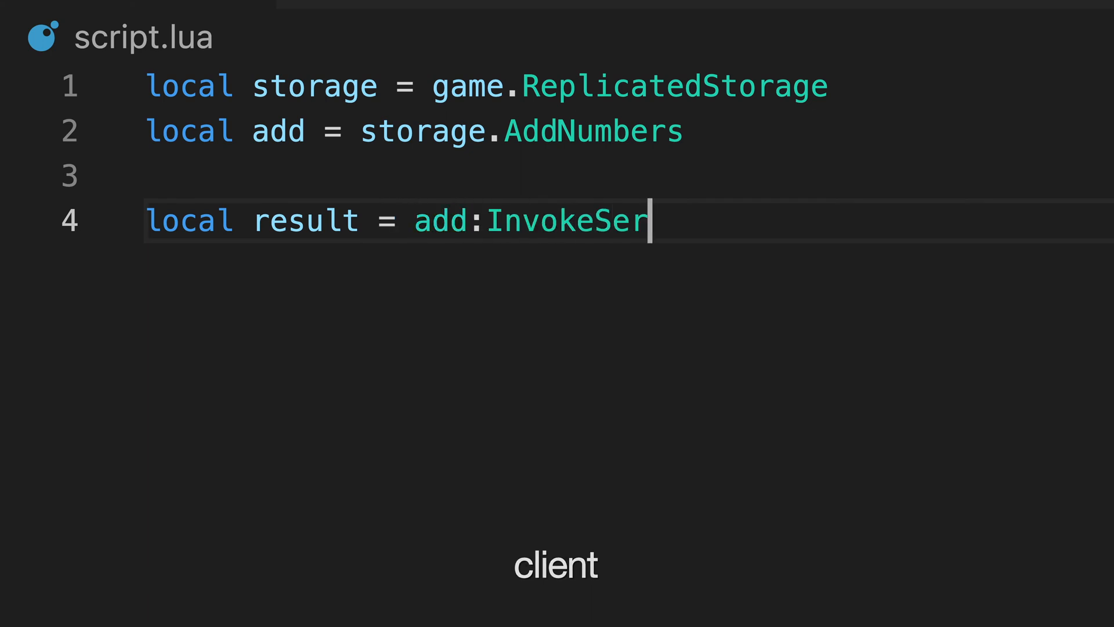
pyautogui.write('ver()')
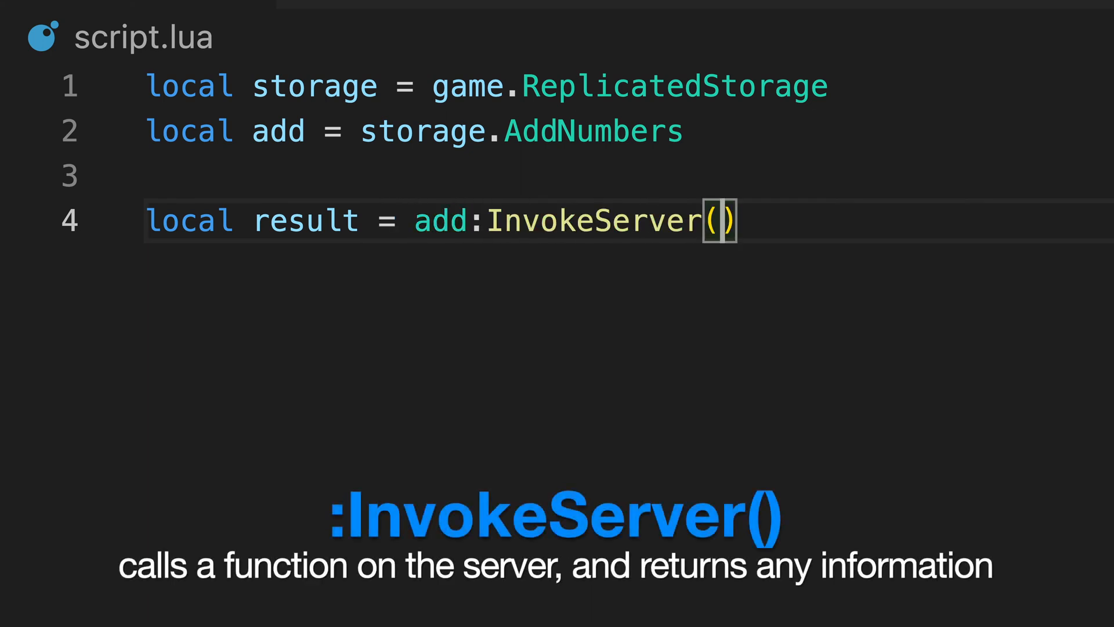
pyautogui.write('6, 3')
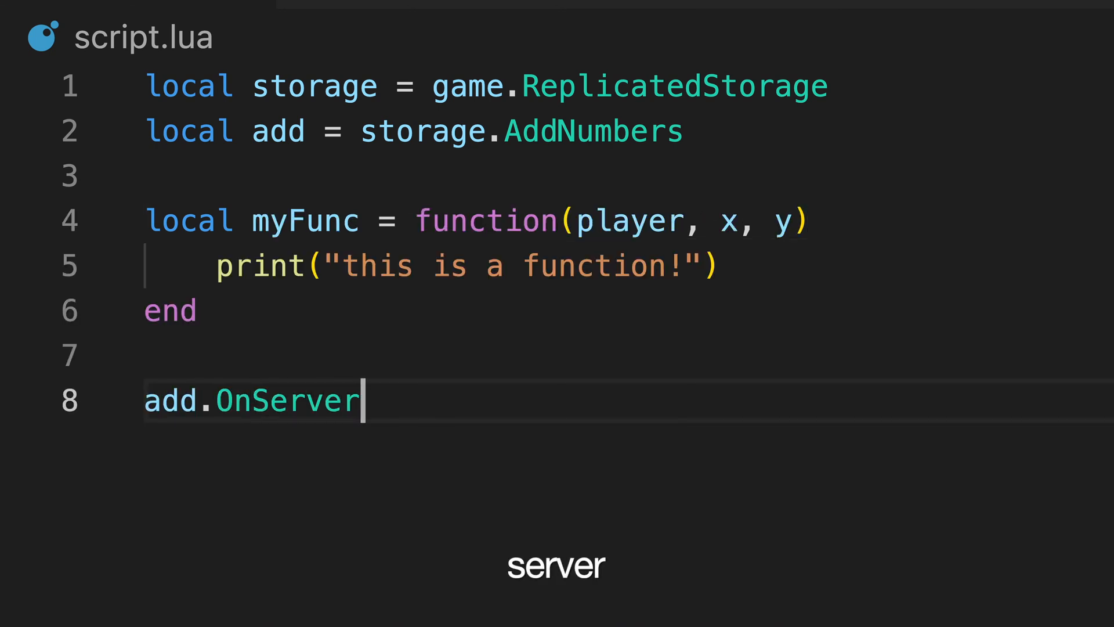
# Set add.OnServerInvoke to myFunc returning x + y, and print the result.
pyautogui.write('Invoke = my')
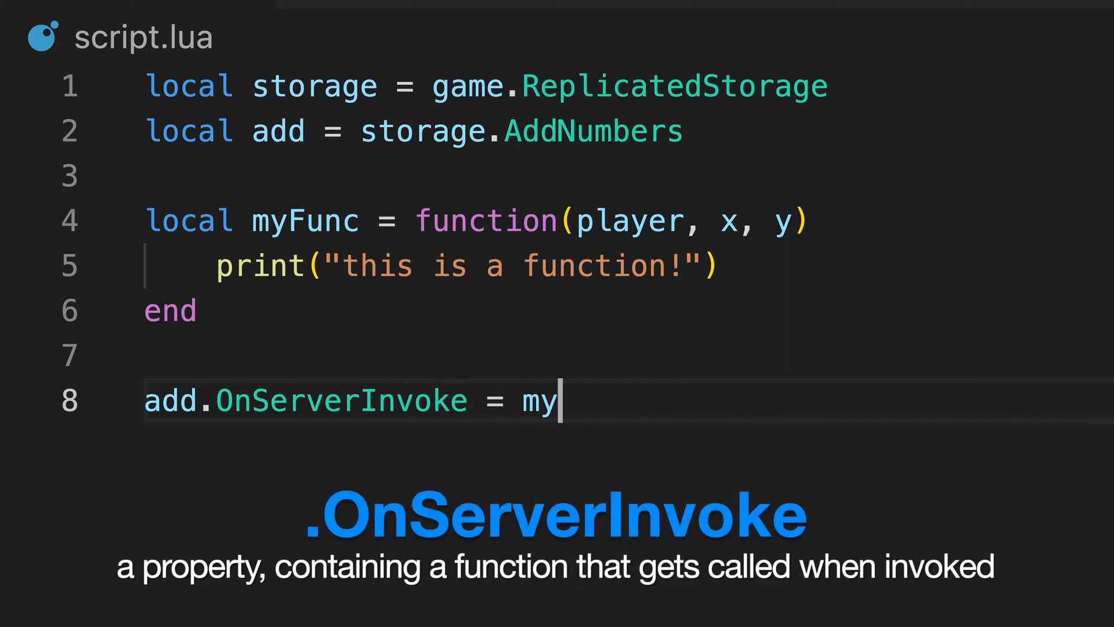
pyautogui.write('Func')
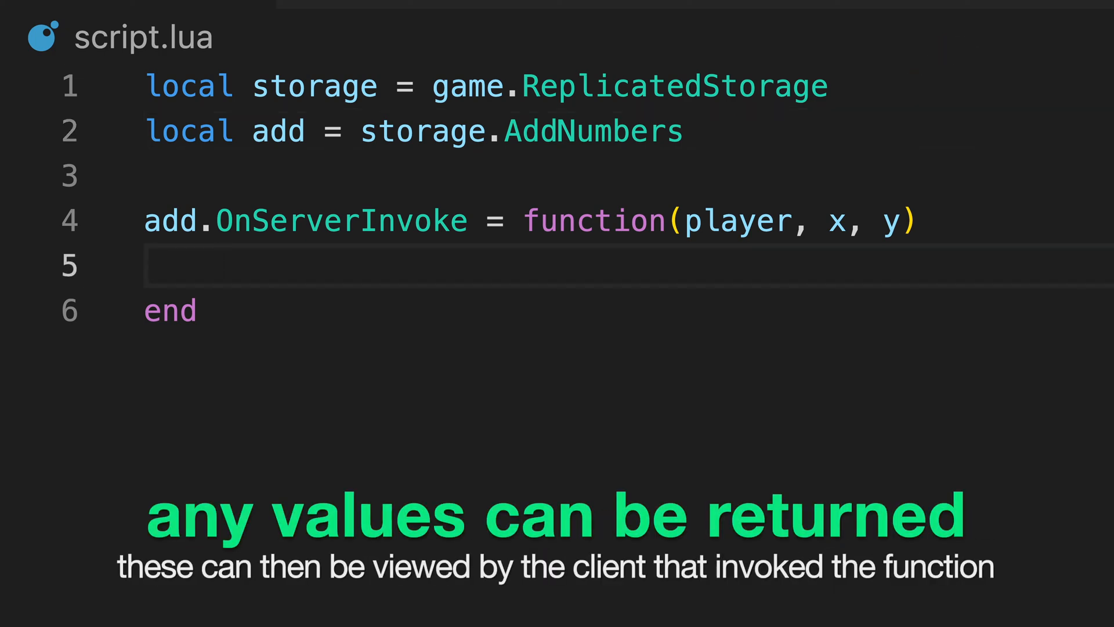
pyautogui.write('return x + y')
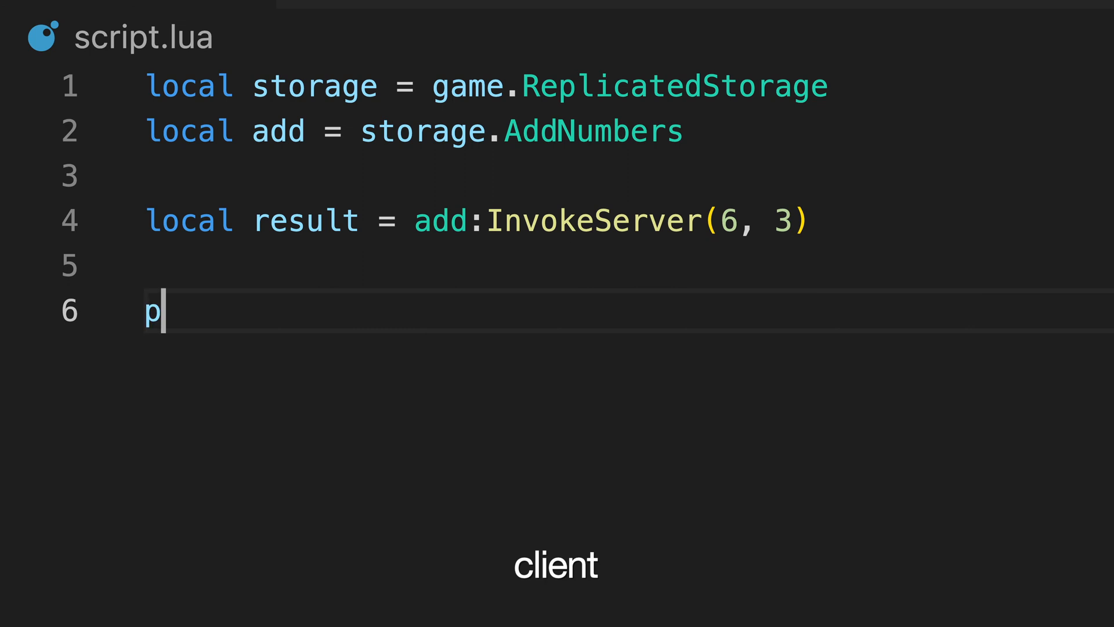
pyautogui.write('rint(result)')
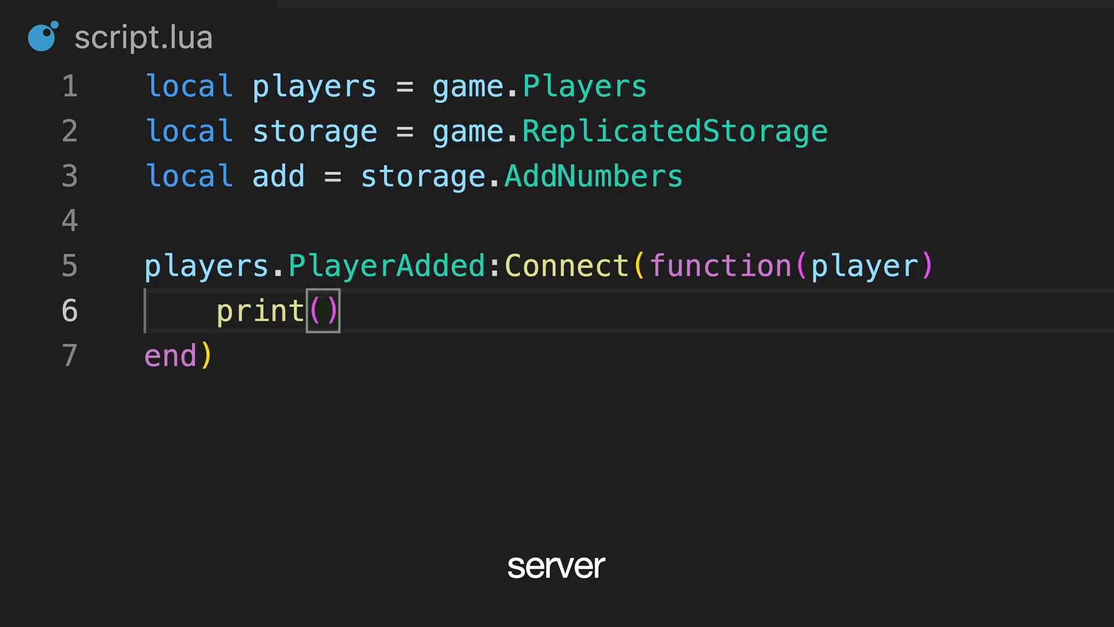
# Print add:InvokeClient(player, 10, 8) on join; OnClientInvoke adds num1 and num2.
pyautogui.write('add:Invoke')
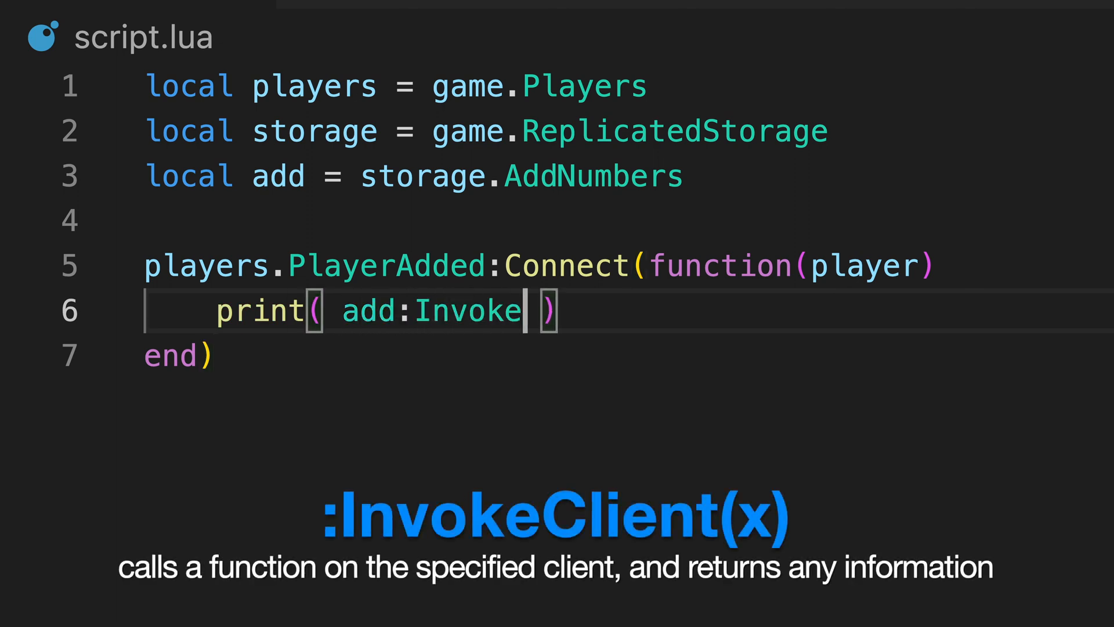
pyautogui.write('Client()')
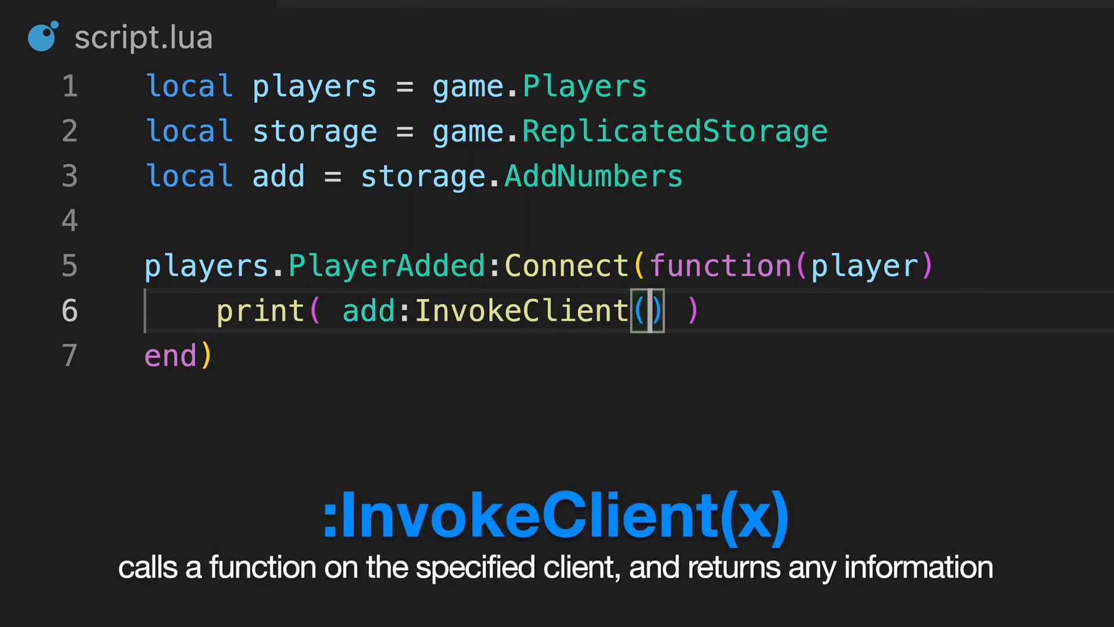
pyautogui.write('player,')
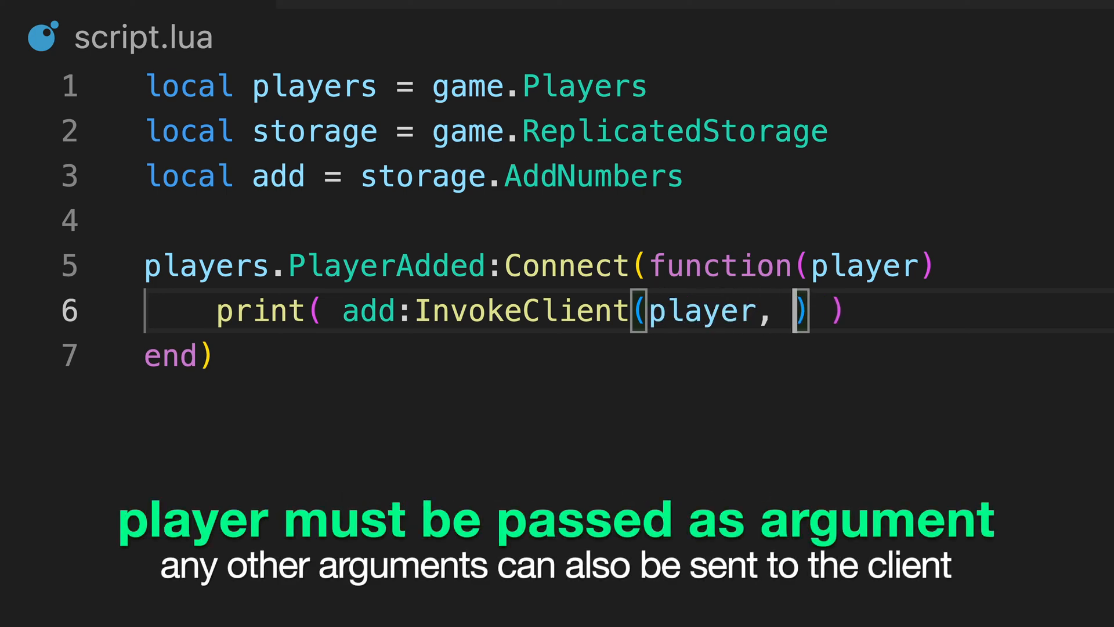
pyautogui.write('10, 8')
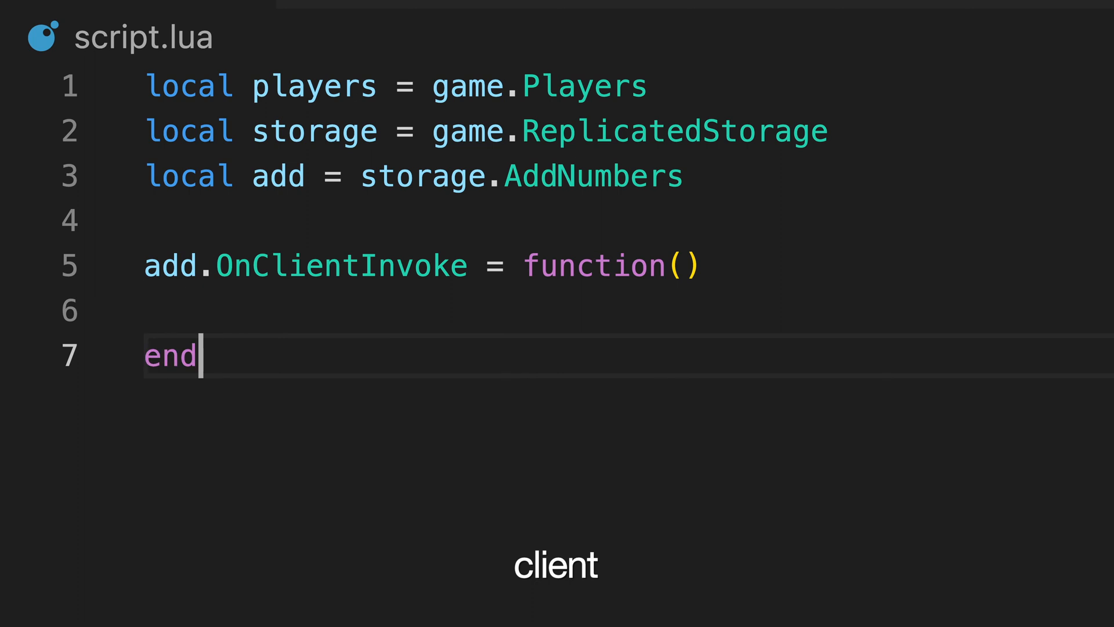
pyautogui.write('num1, num2)')
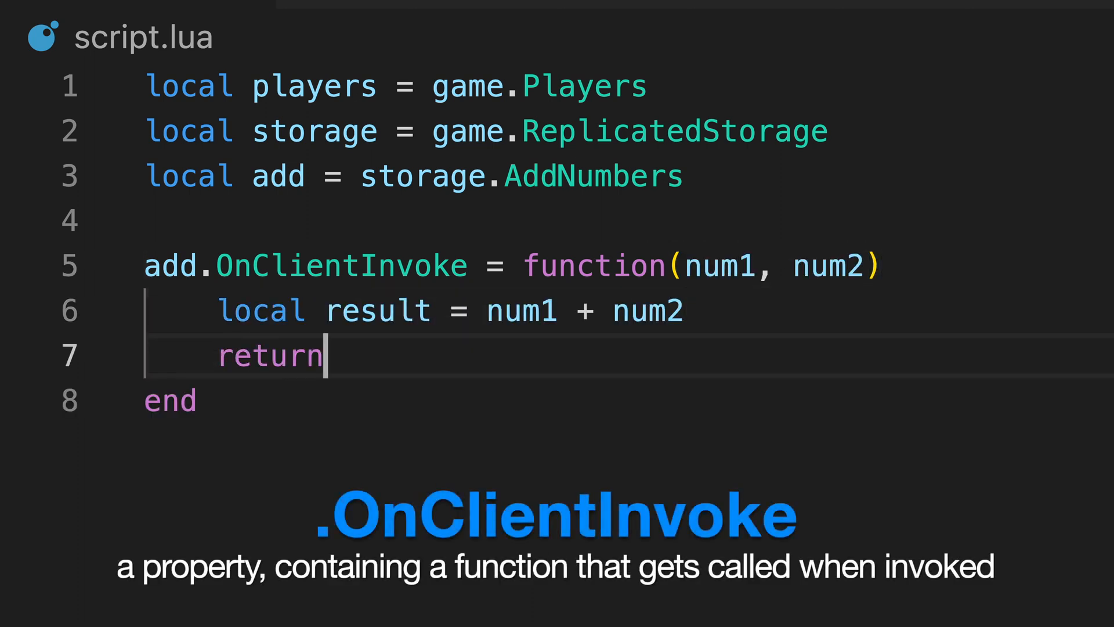
pyautogui.write('result')
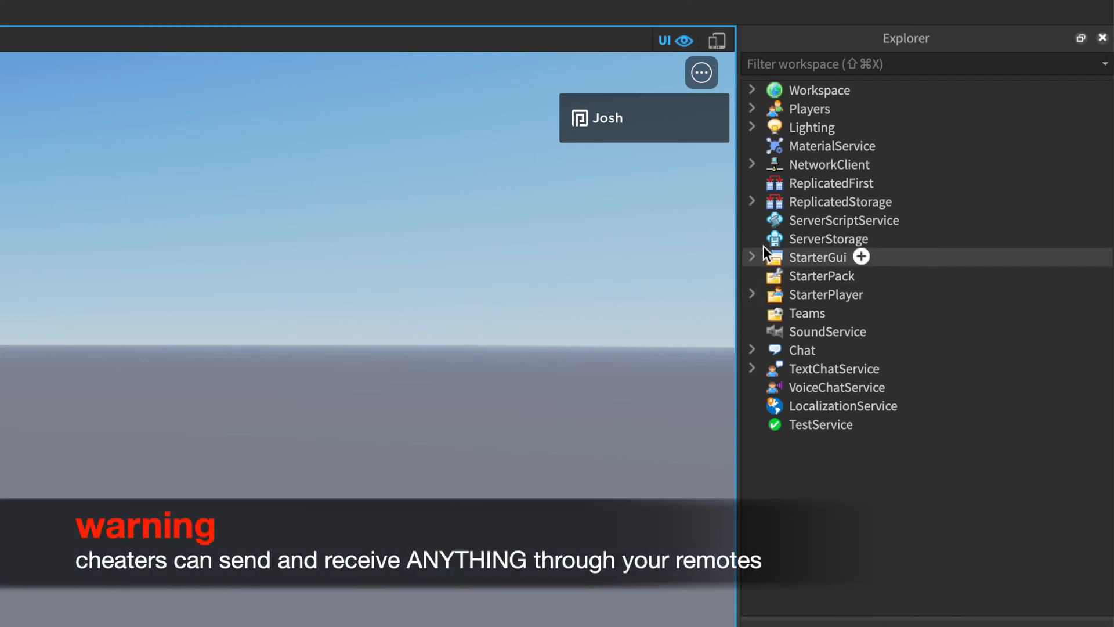
# Fire storage.KickPlayer:FireServer("jotslo") from the cheater's client code.
pyautogui.click(752, 202)
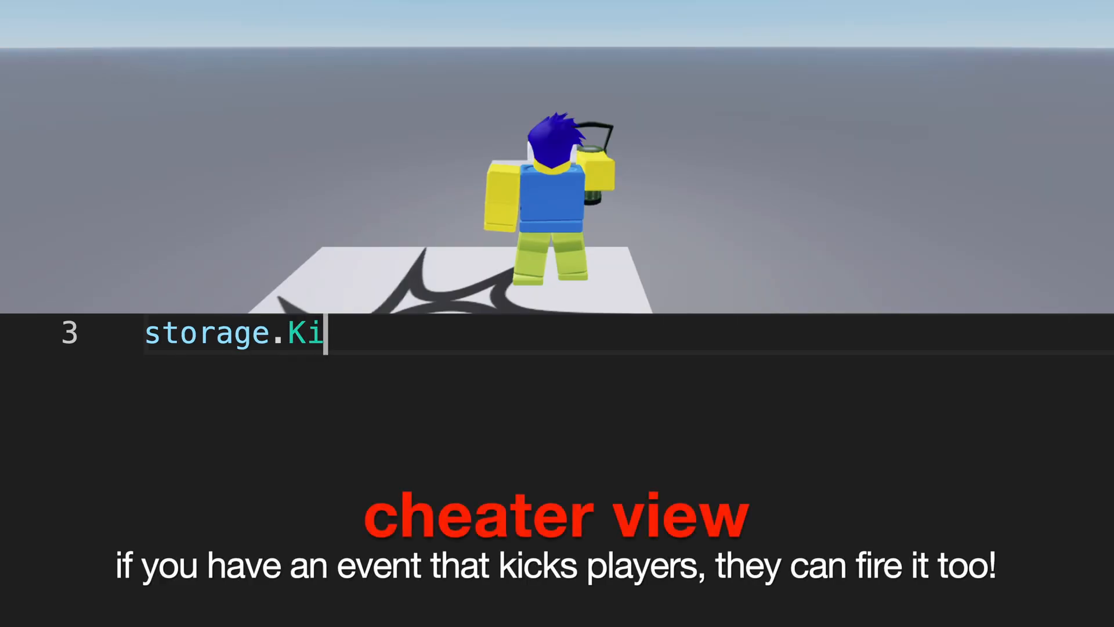
pyautogui.write('ckPlayer:FireServer("")')
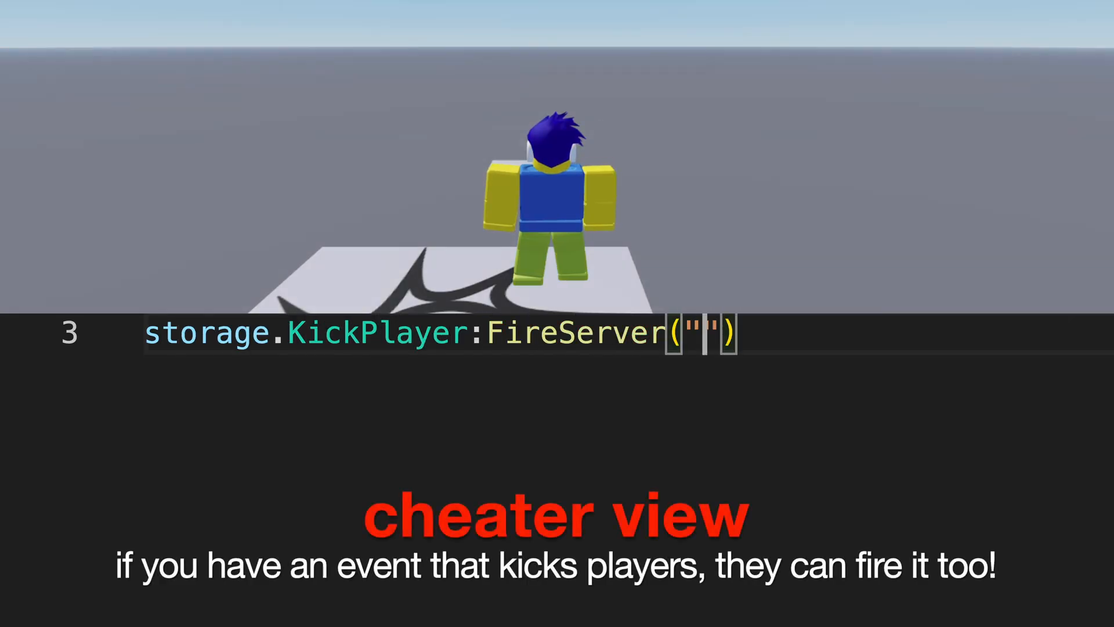
pyautogui.write('jotslo"')
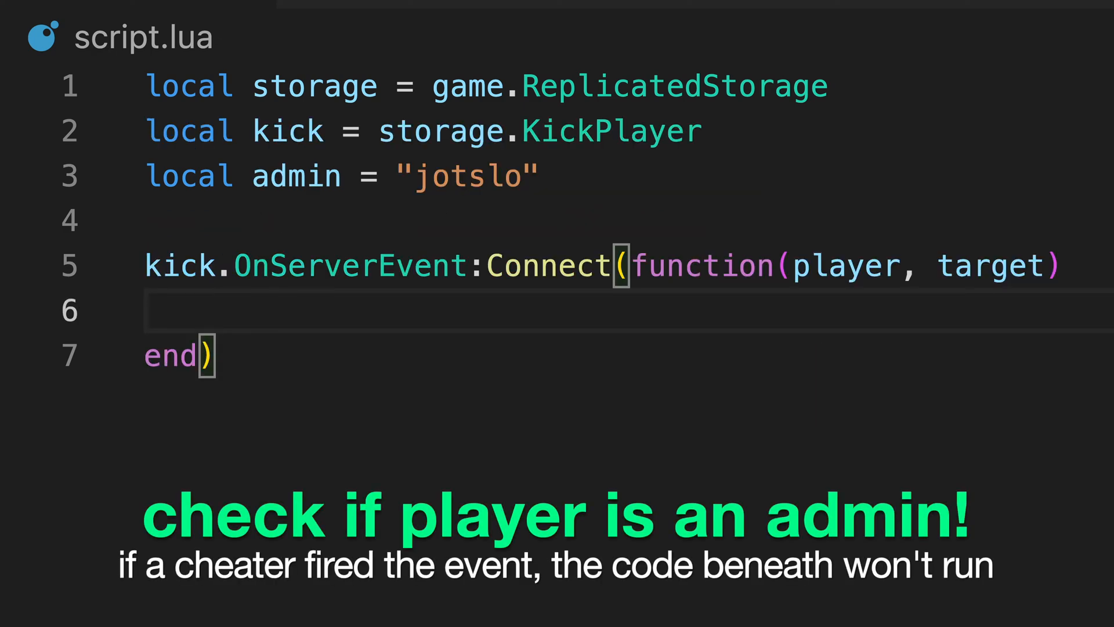
# Add 'if admin ~= player.Name then return nil end' and find the target with game.Players:FindFirstChild(target).
pyautogui.write('if admin ~')
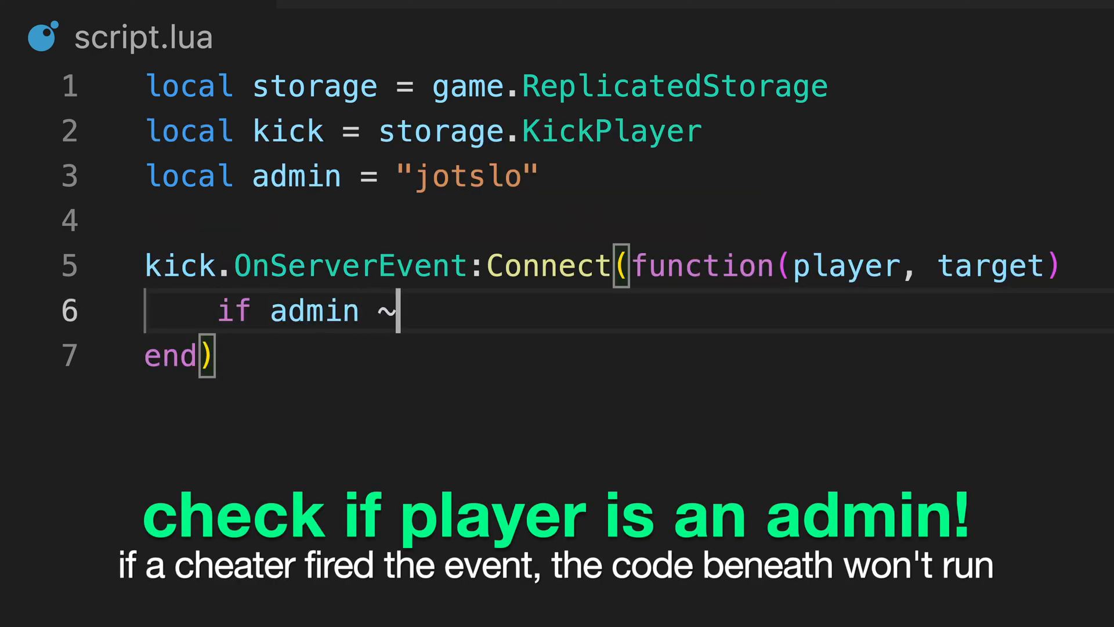
pyautogui.write('= player.Name then')
pyautogui.write('game.Players:F')
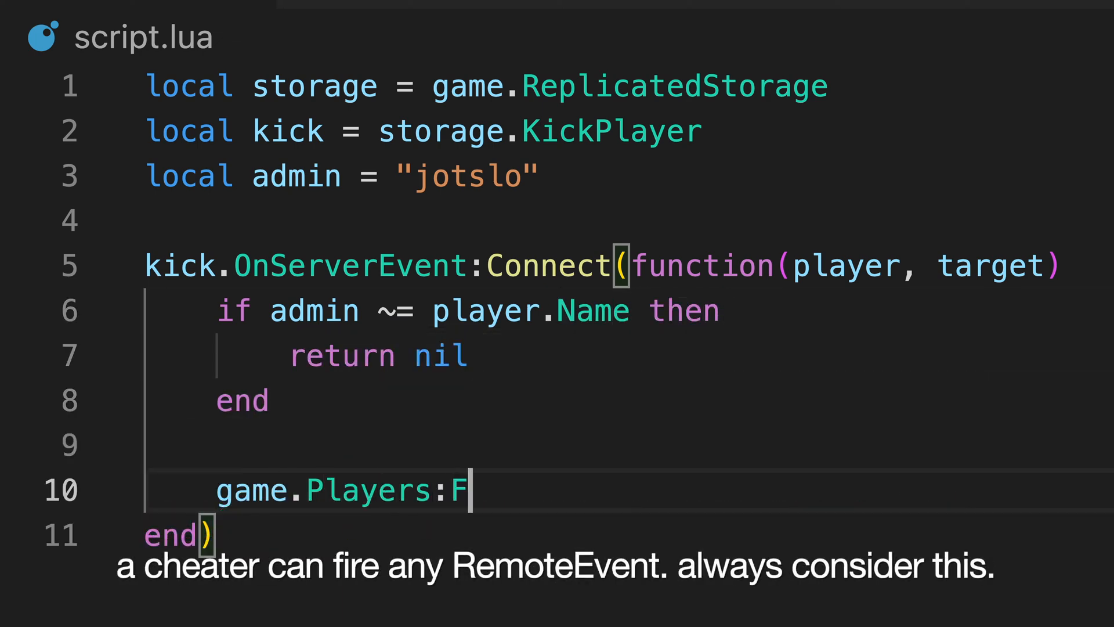
pyautogui.write('indFirstChild(tar')
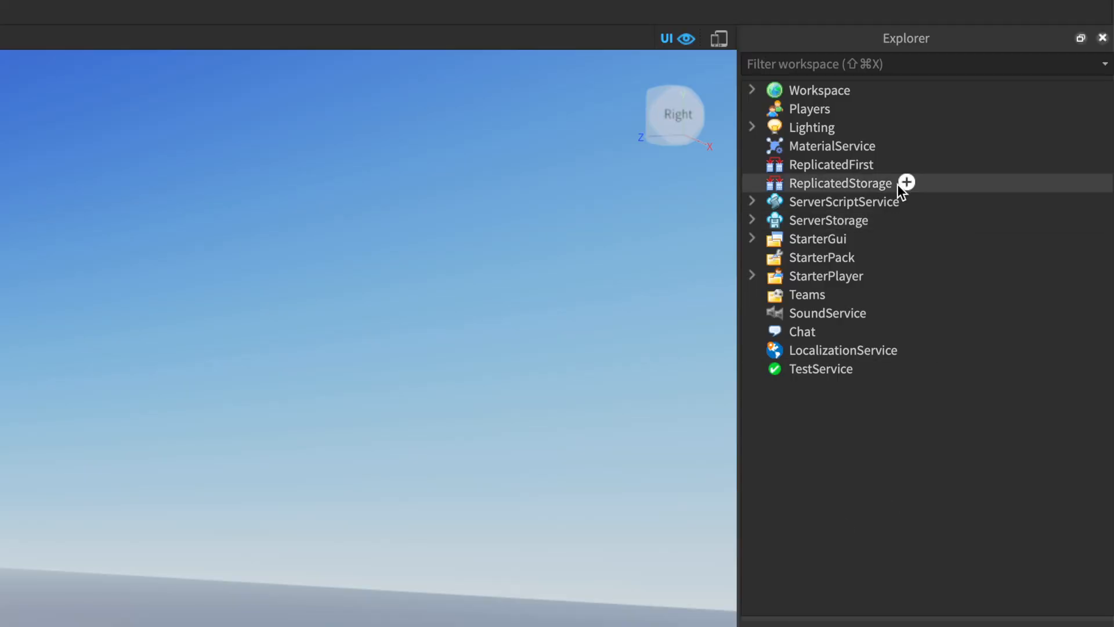
# Insert a RemoteFunction into ReplicatedStorage from the Explorer's + button.
pyautogui.click(906, 182)
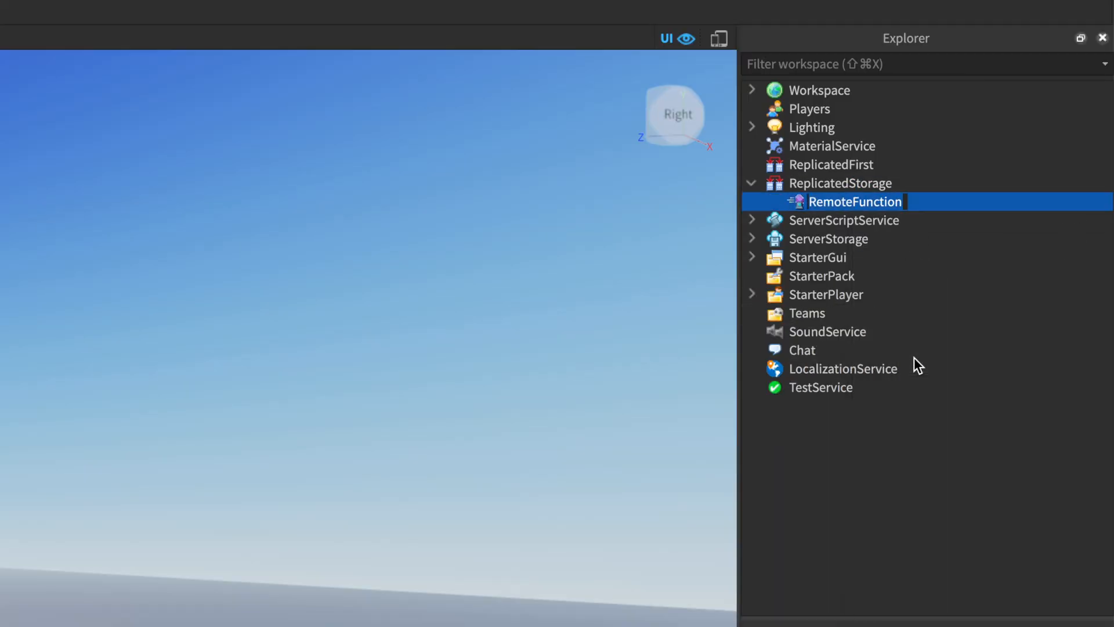